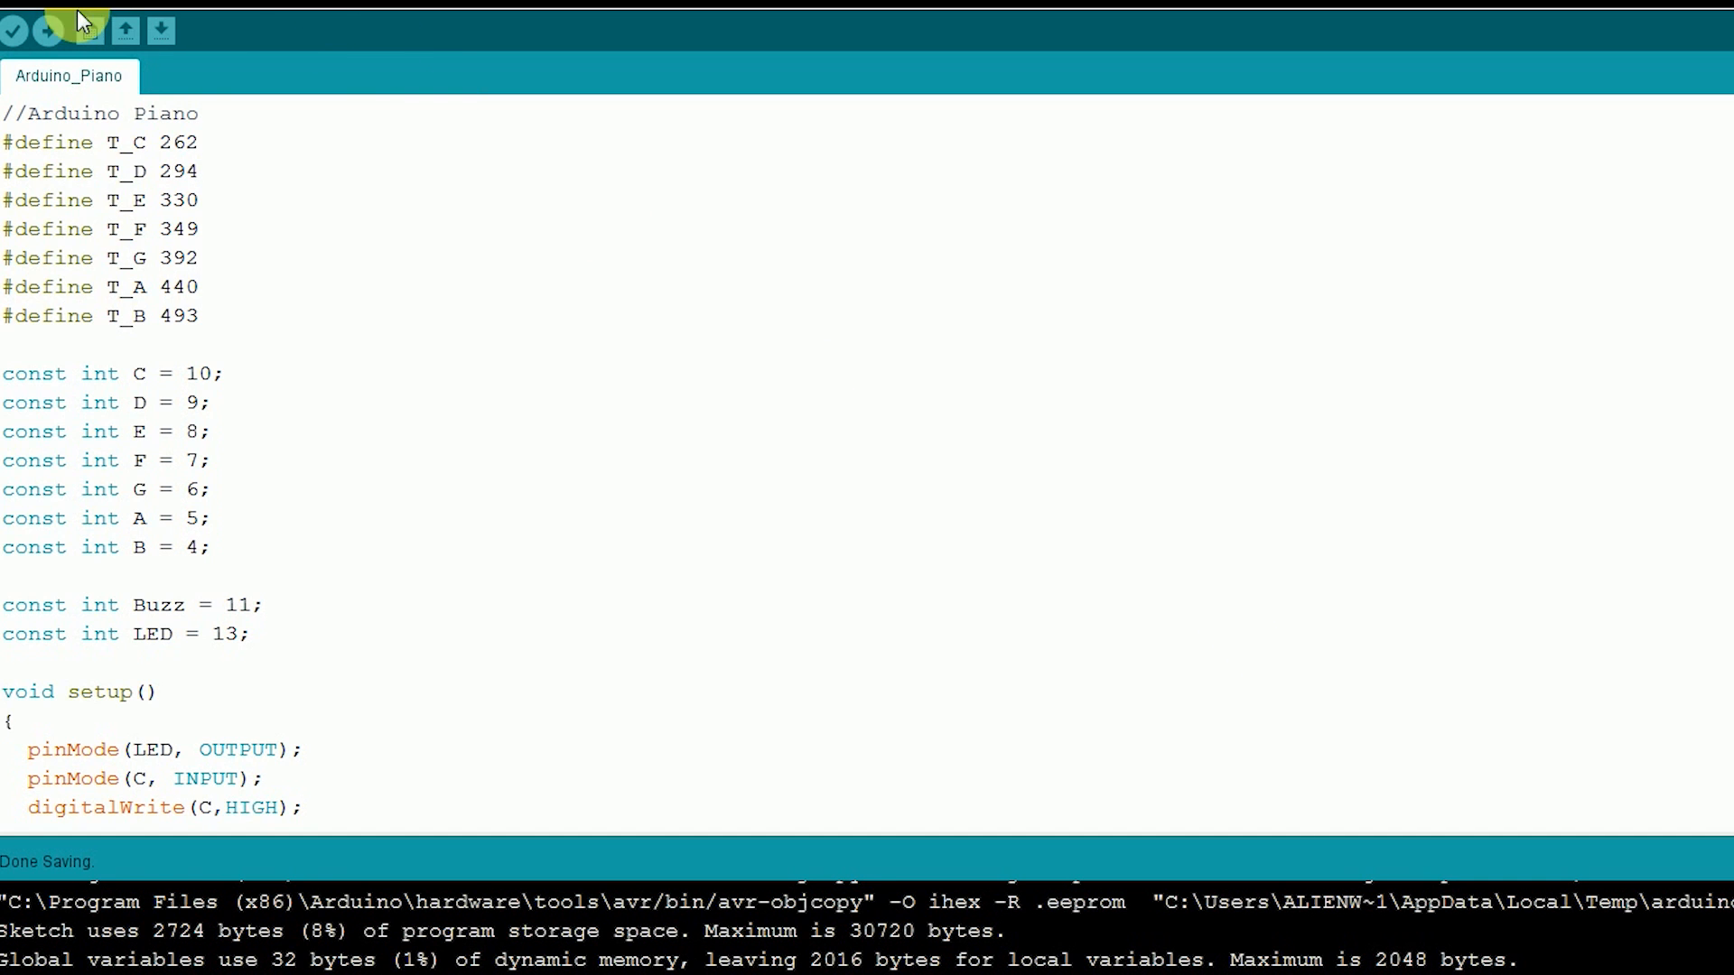
# Compile and upload the Arduino_Piano sketch to the connected board
pyautogui.click(12, 29)
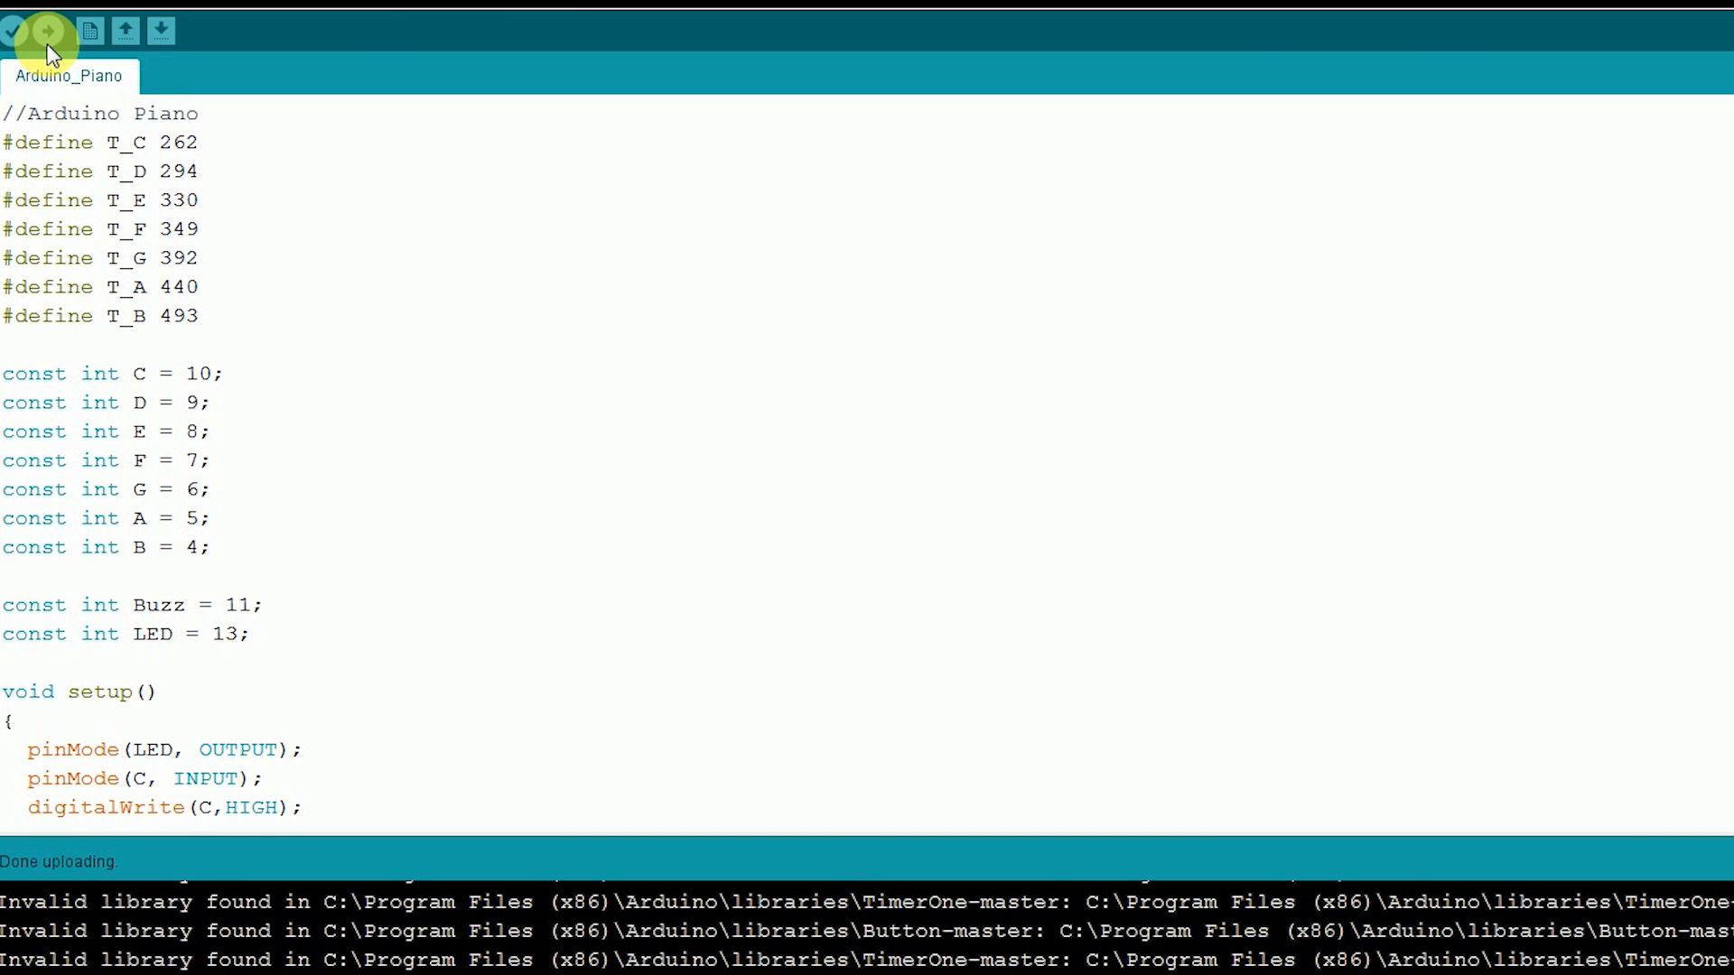
pyautogui.moveTo(9, 869)
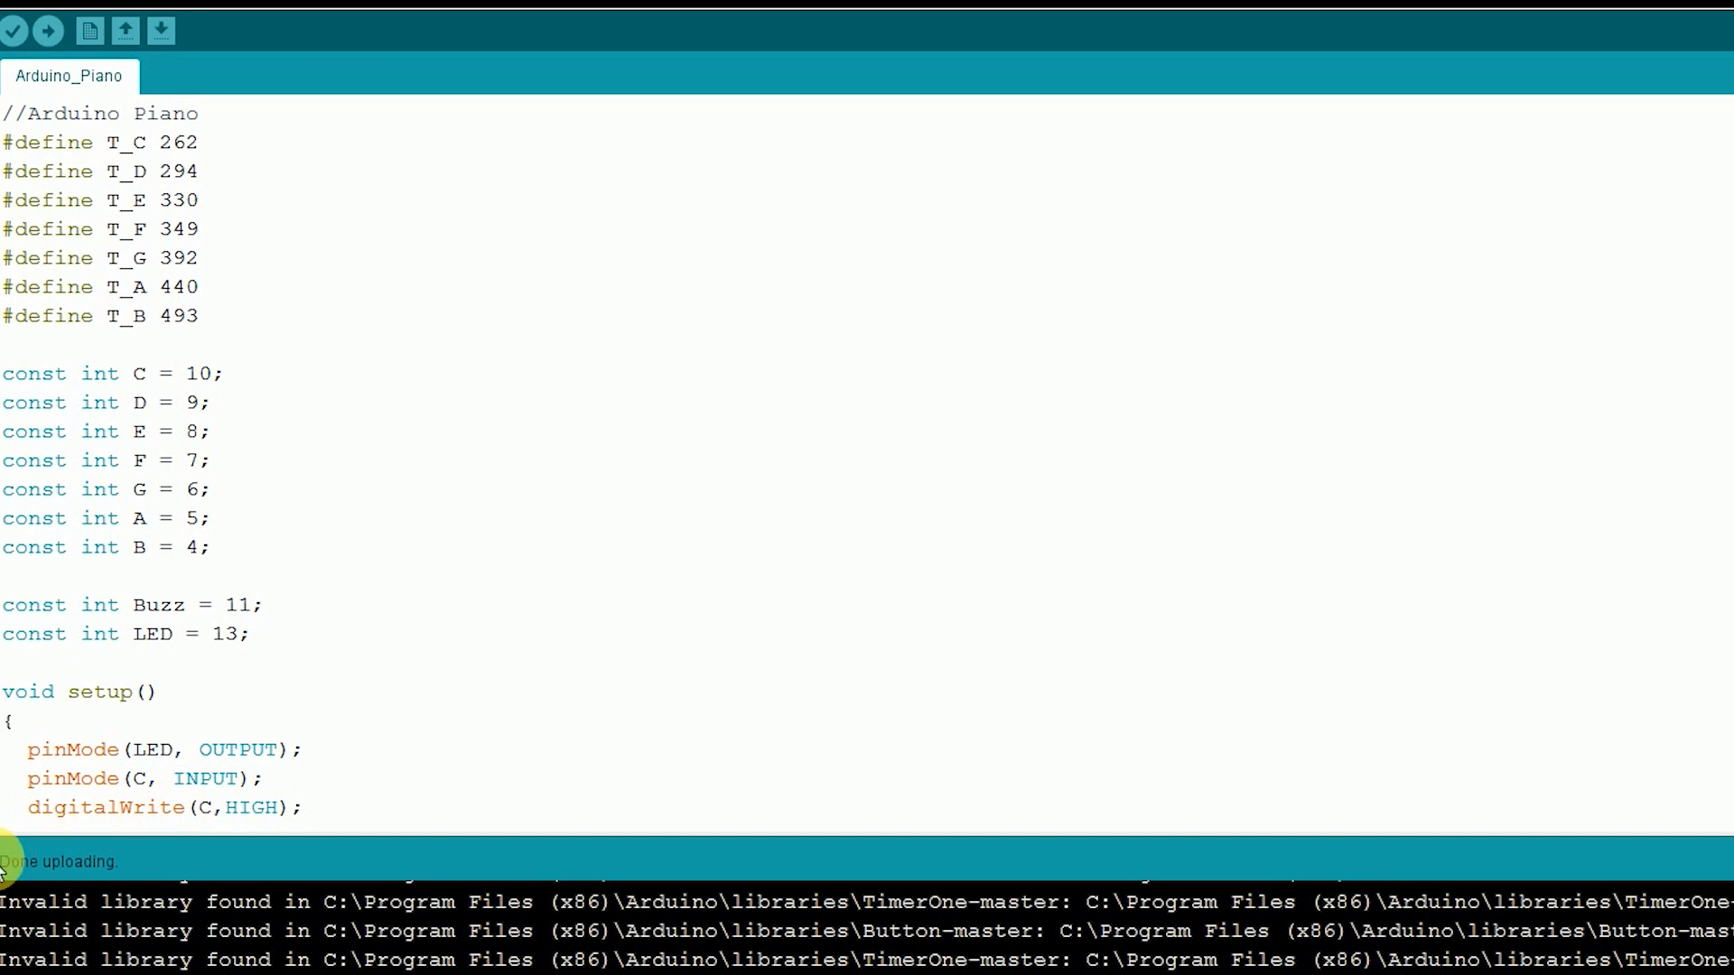
pyautogui.moveTo(149, 840)
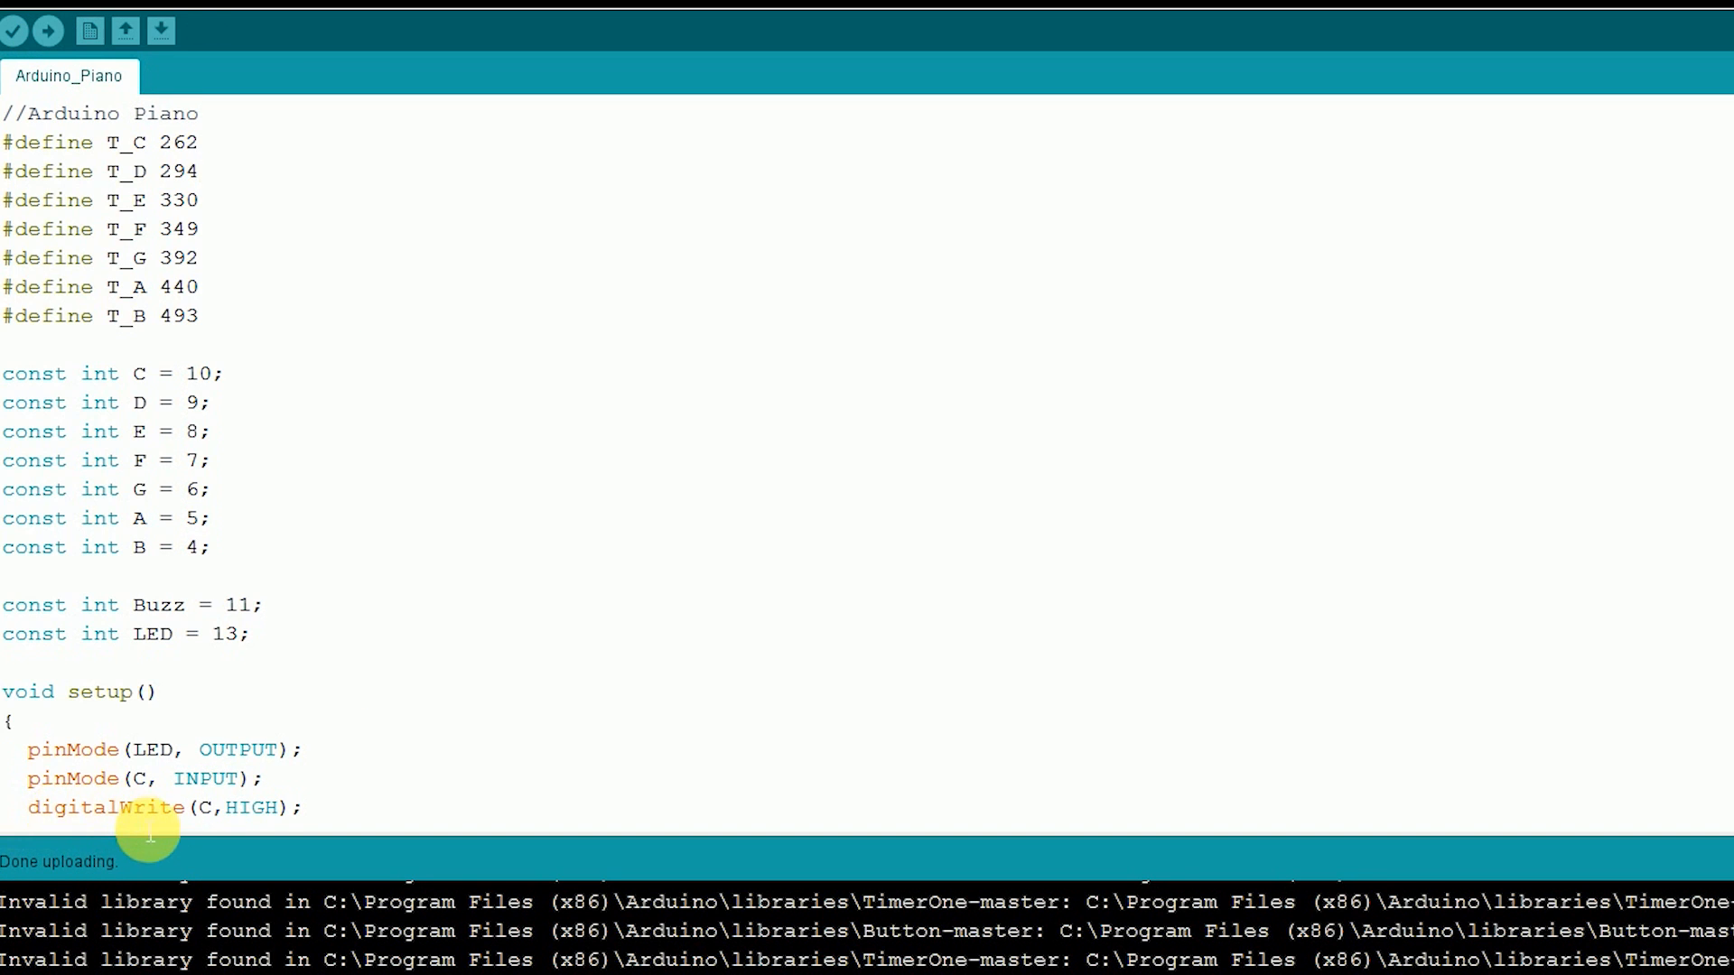
pyautogui.moveTo(146, 845)
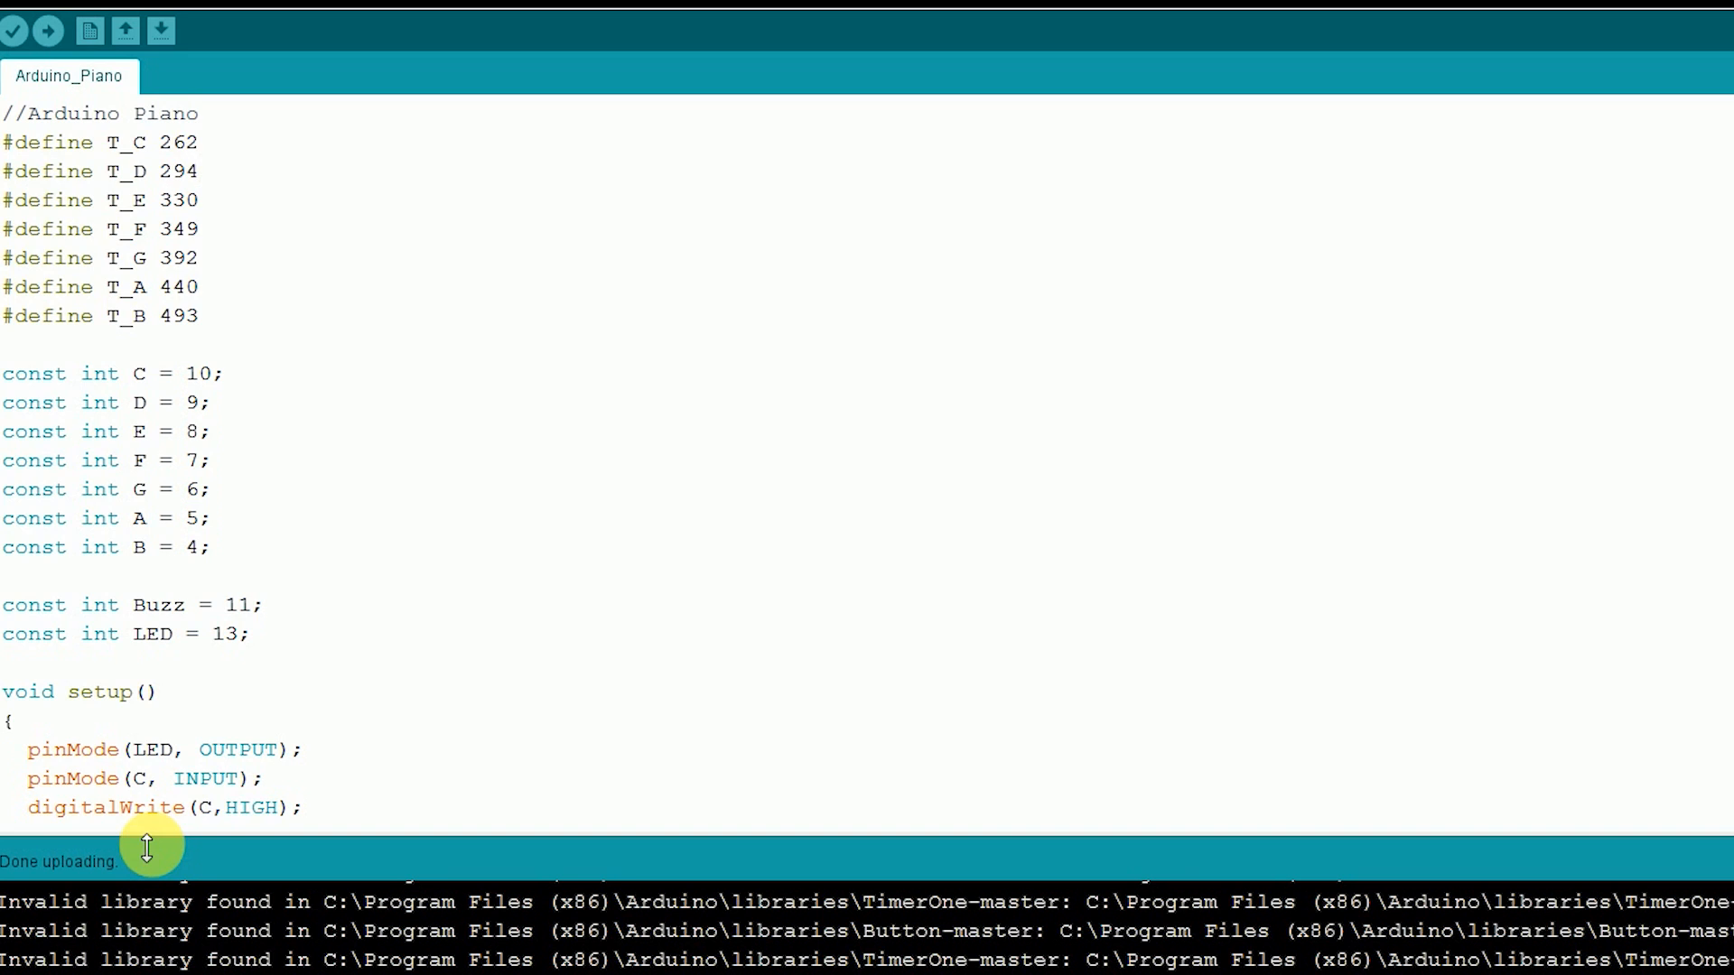
pyautogui.click(198, 170)
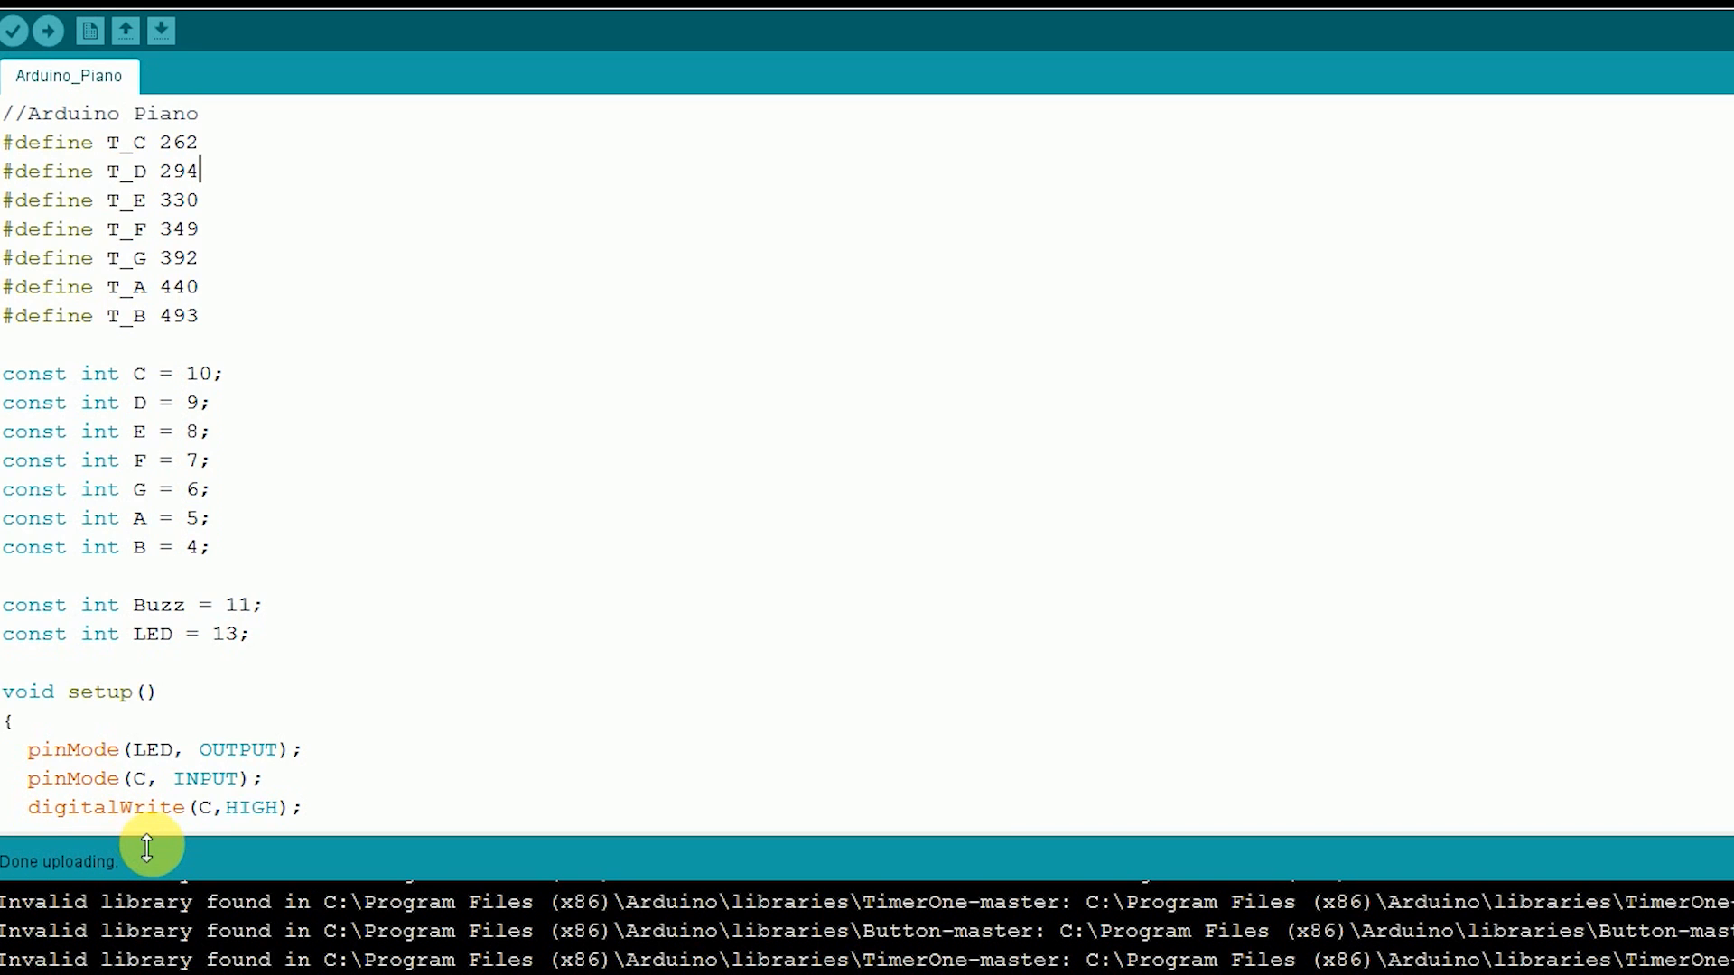